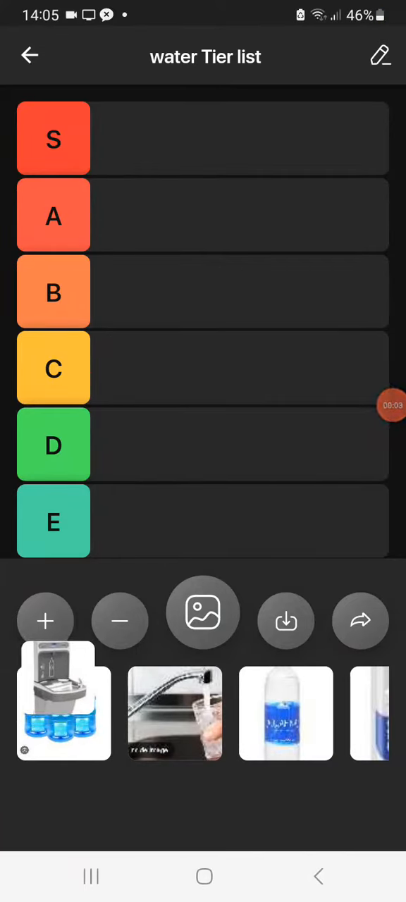
Step: Drag the water bottle filling station picture into the S tier
left_click_drag(63, 700, 203, 286)
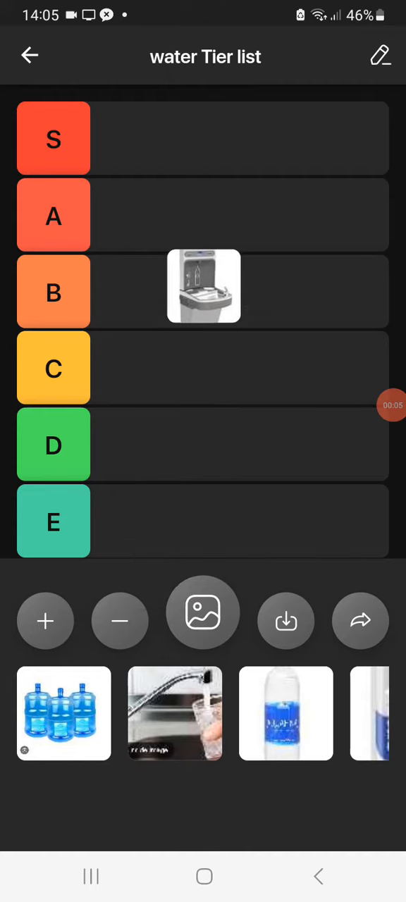
left_click_drag(204, 286, 131, 138)
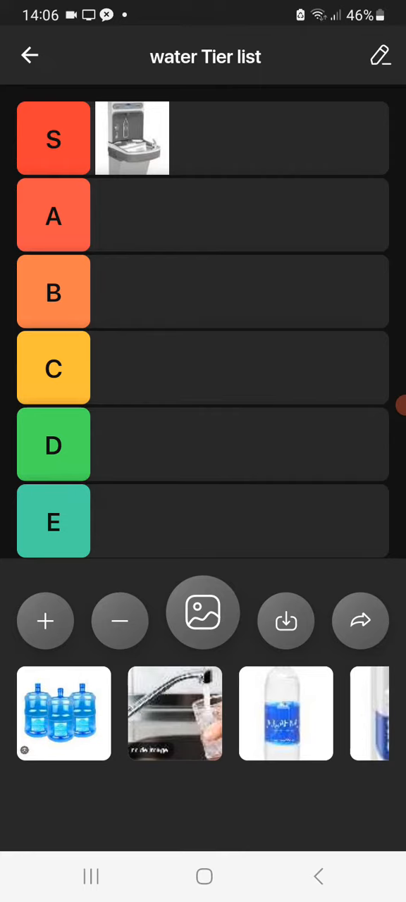
Step: Drop the large blue water jugs picture into the A tier below S
left_click_drag(63, 713, 168, 239)
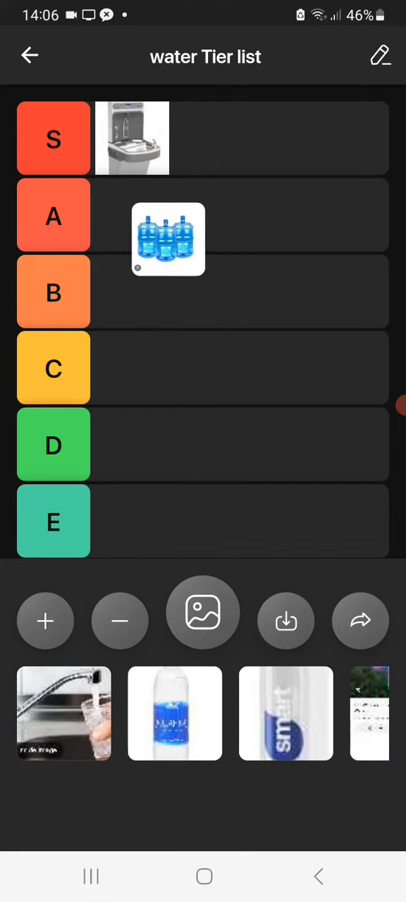
left_click_drag(167, 239, 212, 182)
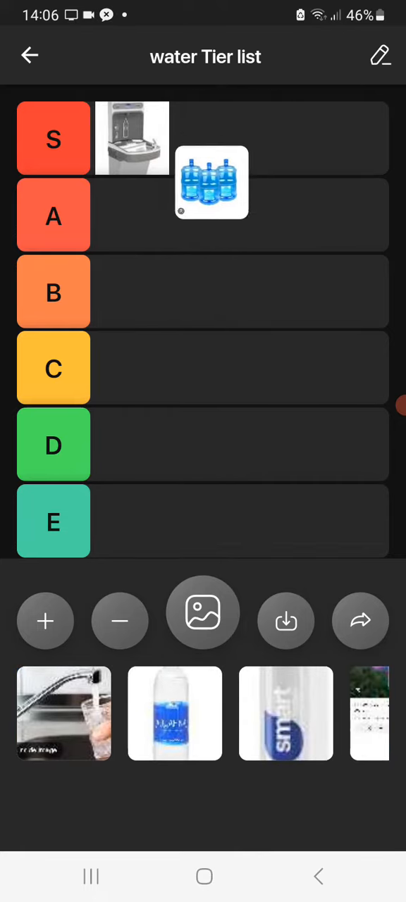
left_click_drag(212, 182, 132, 215)
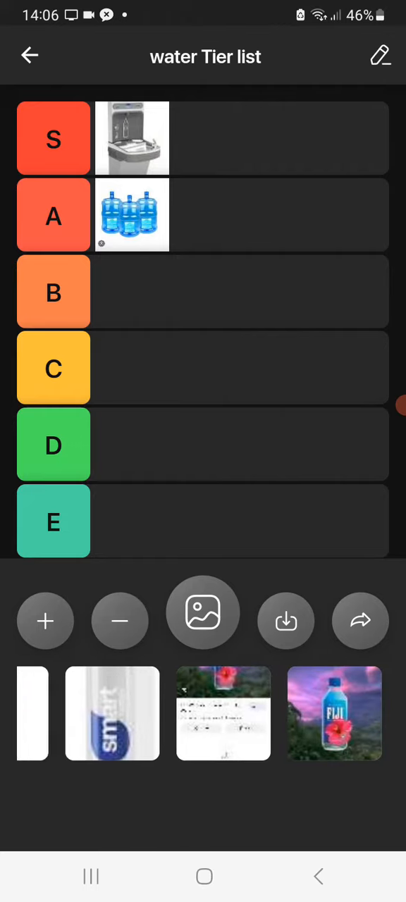
Step: Rank the tap-water glass picture in the bottom E tier
scroll("left", 3)
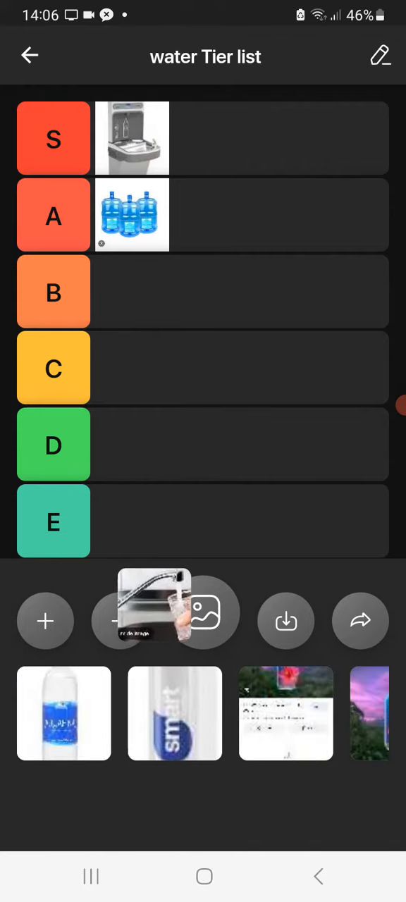
left_click_drag(153, 612, 132, 521)
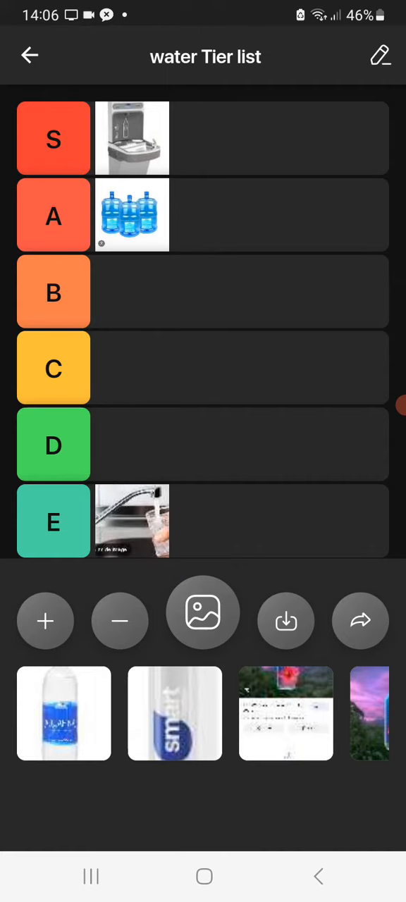
Step: Place the blue-labelled bottled water picture in the C tier
left_click_drag(63, 713, 206, 511)
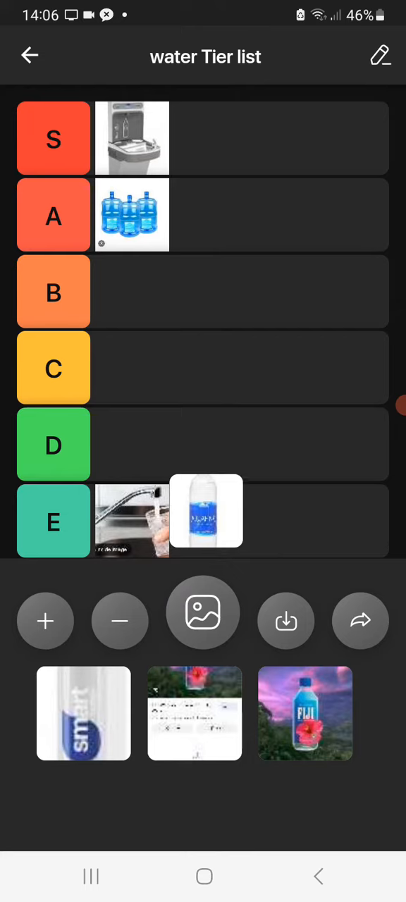
left_click_drag(206, 512, 248, 446)
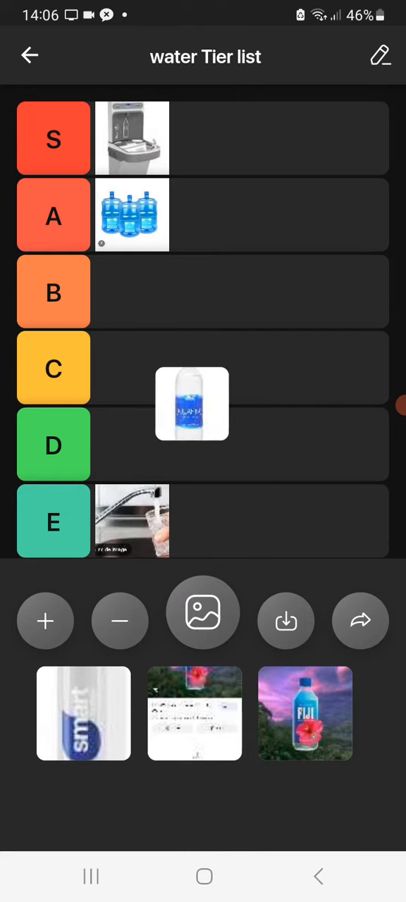
left_click_drag(191, 404, 131, 368)
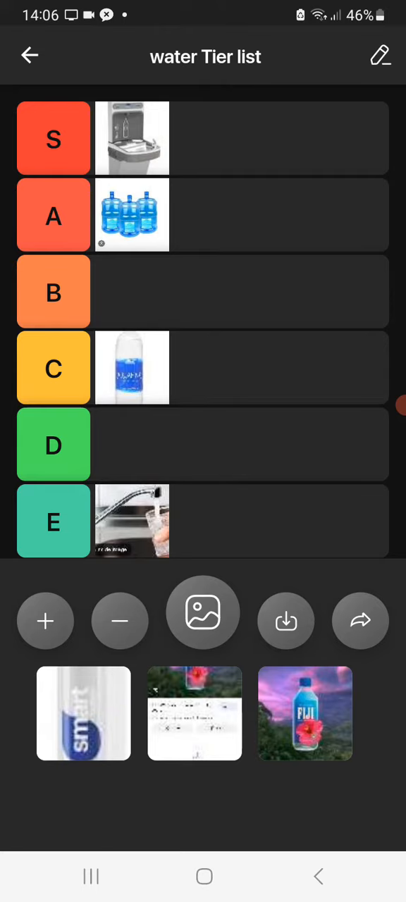